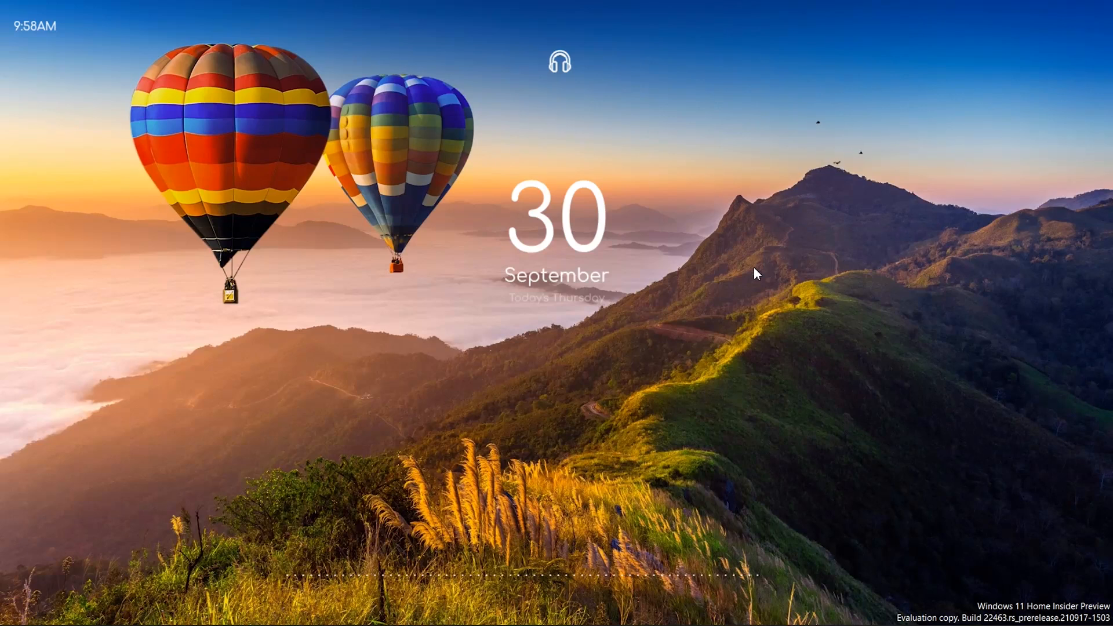
{"action": "mouse_move", "coordinate": [864, 328]}
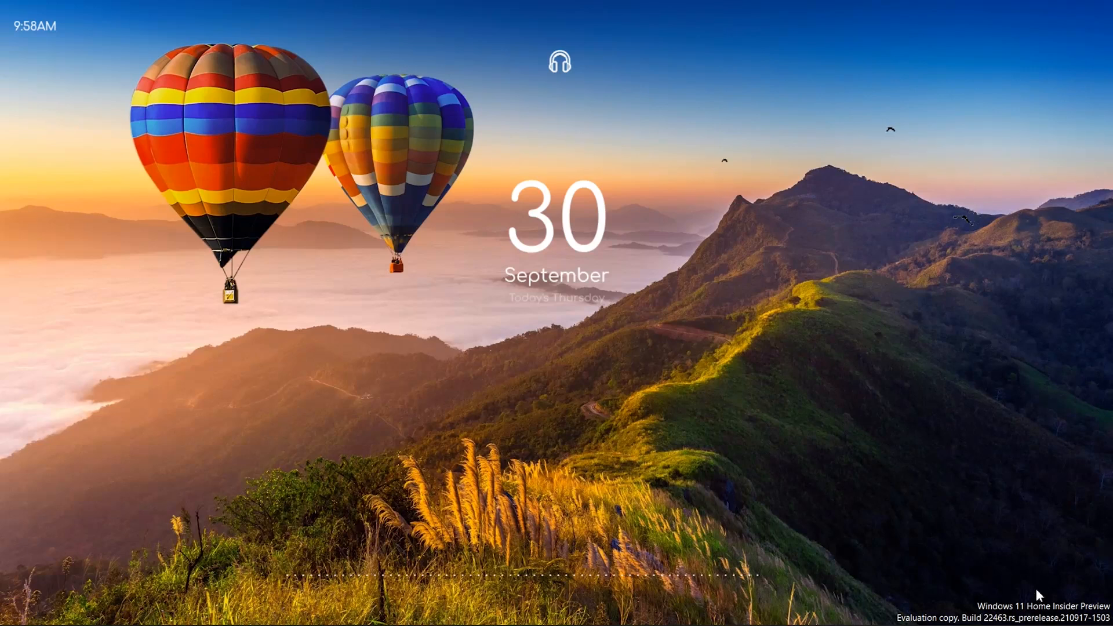
{"action": "mouse_move", "coordinate": [865, 281]}
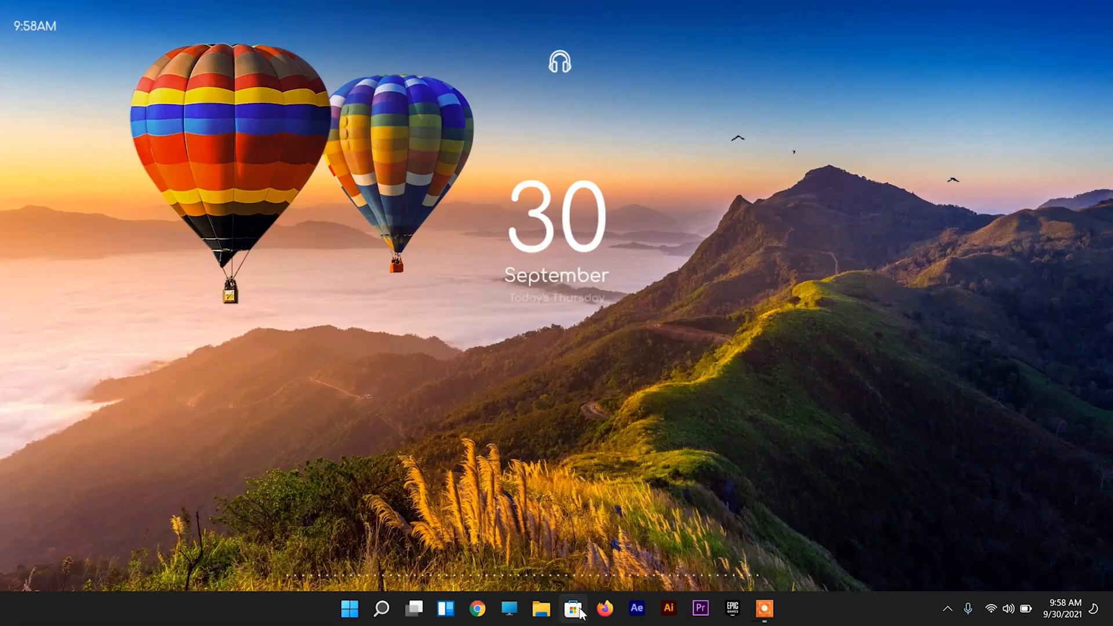
Step: Download 'Windows 11 watermark.zip' with uwd.exe from the shared Google Drive link, then close Firefox
{"action": "left_click", "coordinate": [604, 609]}
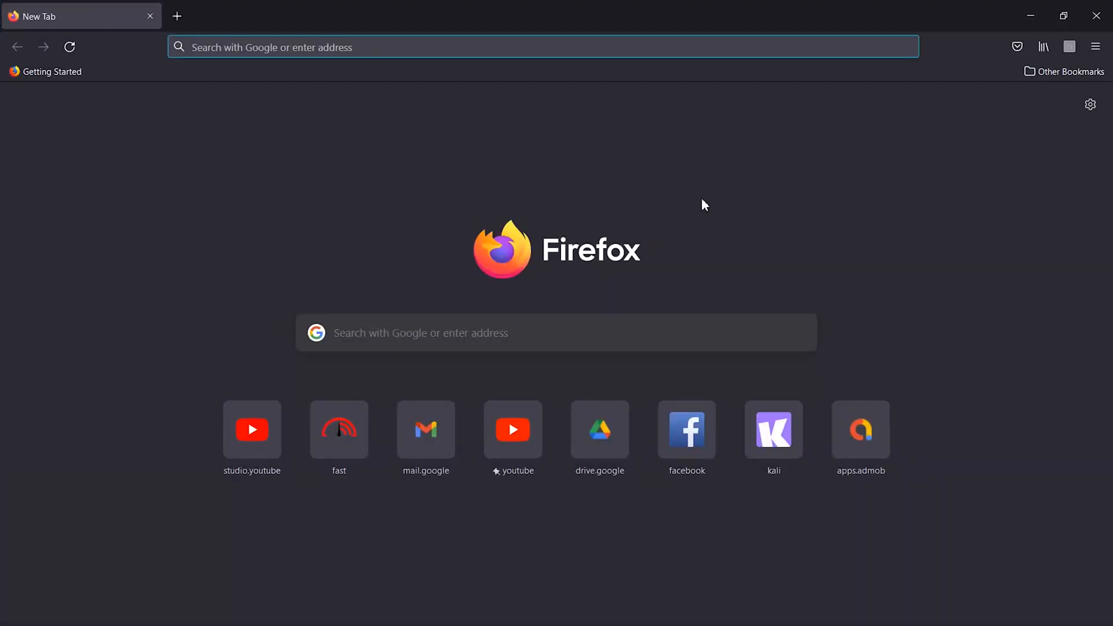
{"action": "left_click", "coordinate": [542, 46]}
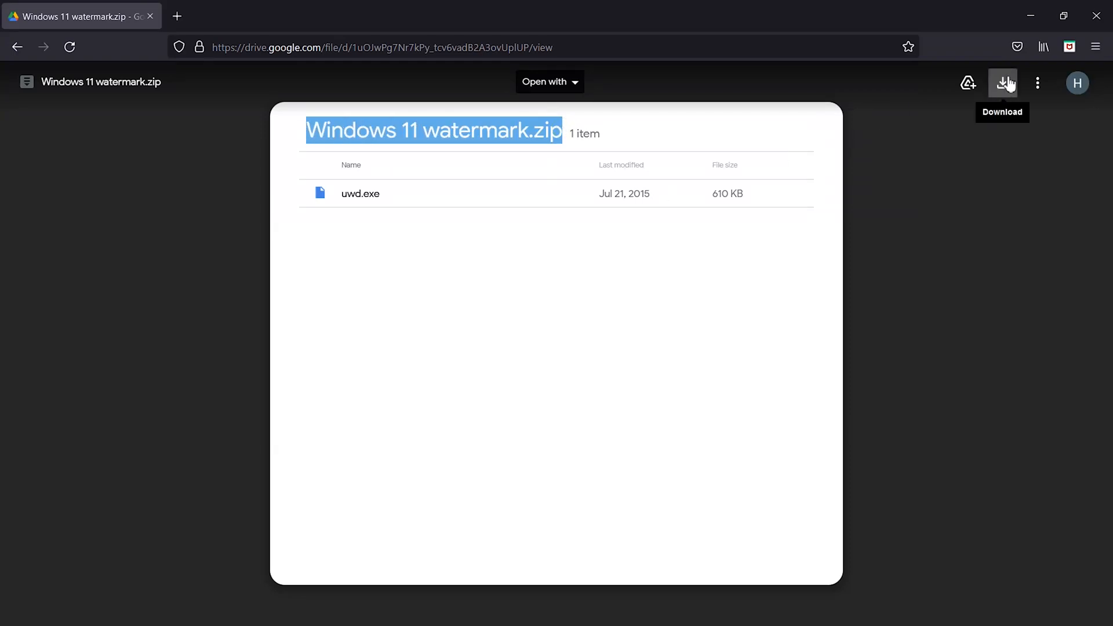
{"action": "left_click", "coordinate": [1003, 82]}
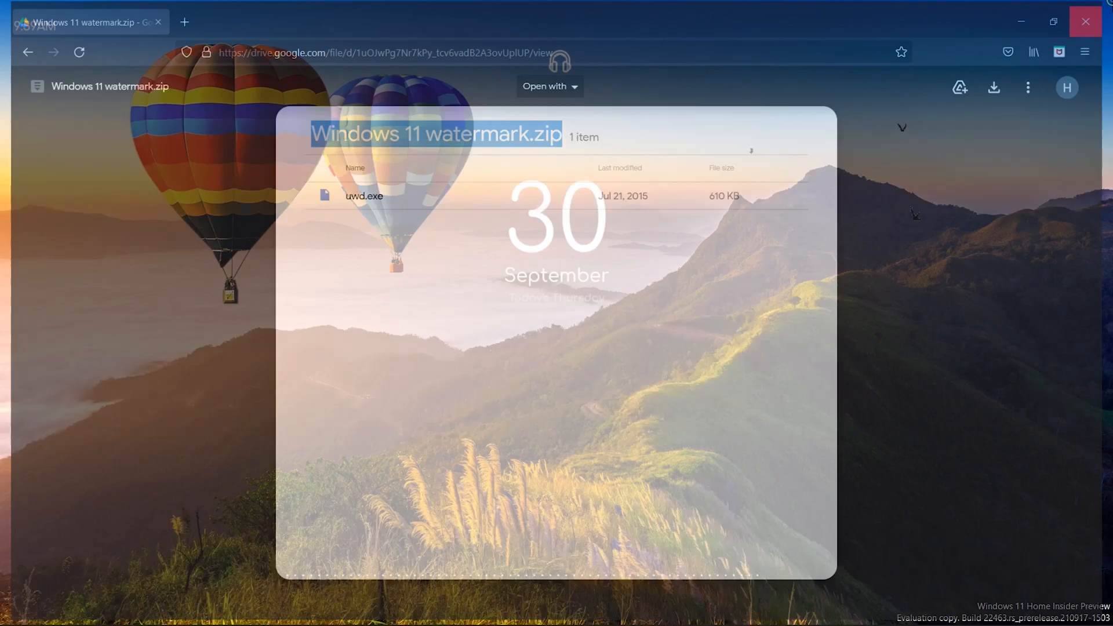
Step: Extract the Windows 11 watermark zip into a new folder in Downloads
{"action": "left_click", "coordinate": [1084, 21]}
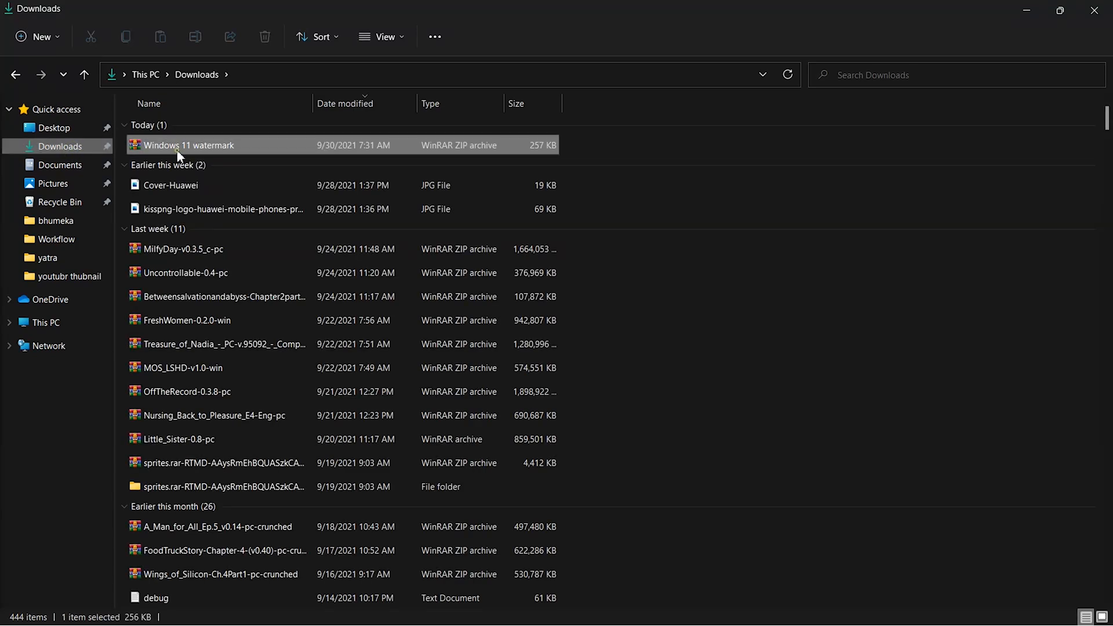
{"action": "mouse_move", "coordinate": [184, 145]}
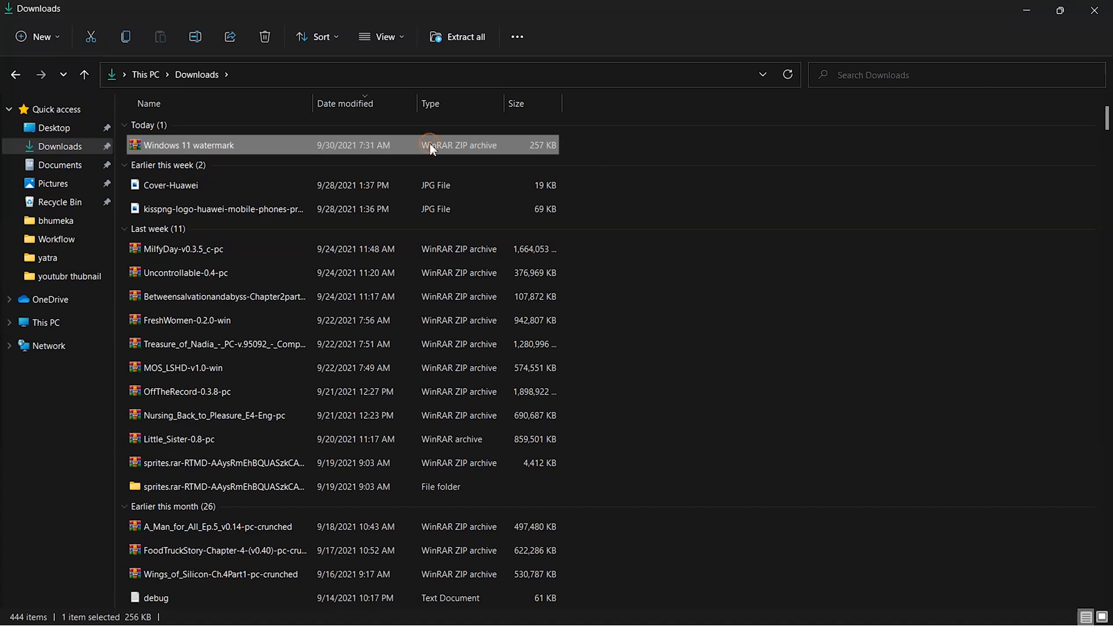
{"action": "mouse_move", "coordinate": [503, 344]}
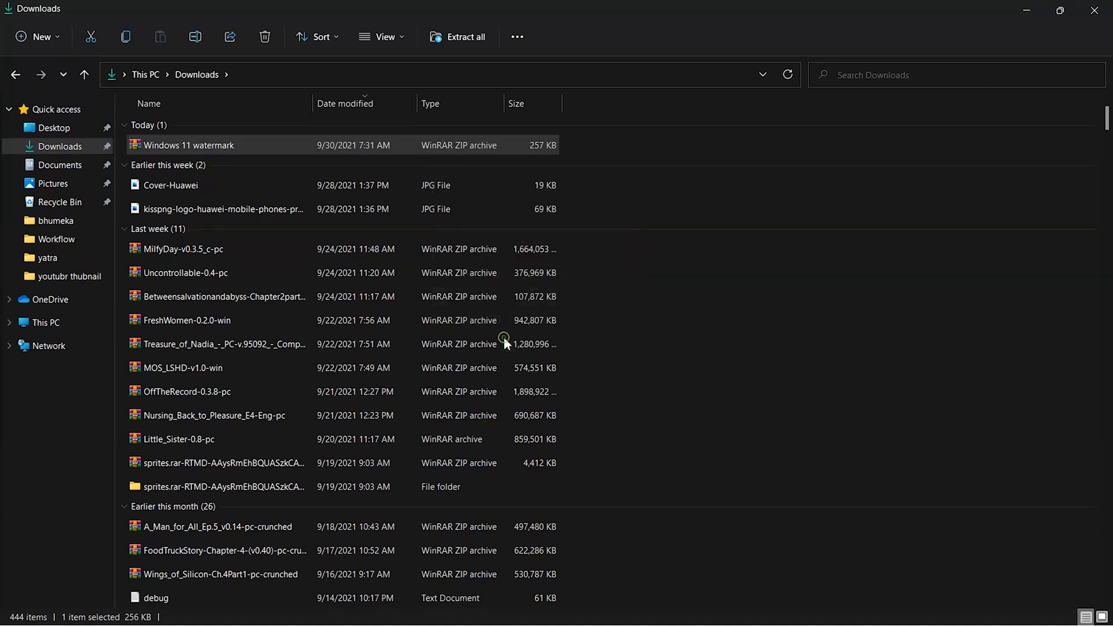
{"action": "left_click", "coordinate": [457, 36]}
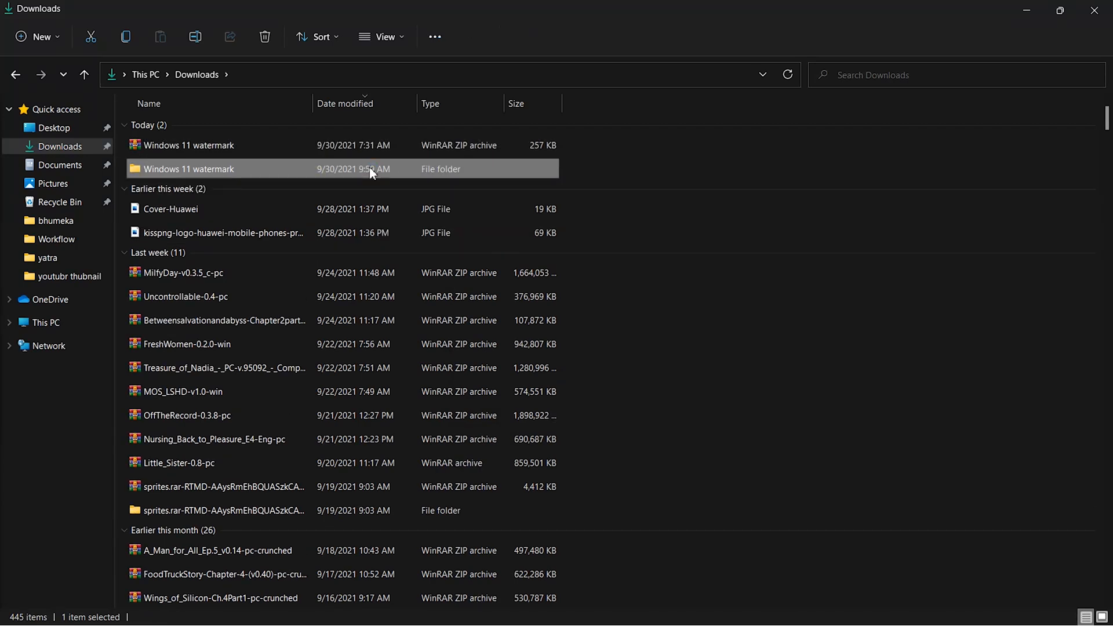
Step: Enter the extracted 'Windows 11 watermark' folder holding the uwd application
{"action": "double_click", "coordinate": [189, 168]}
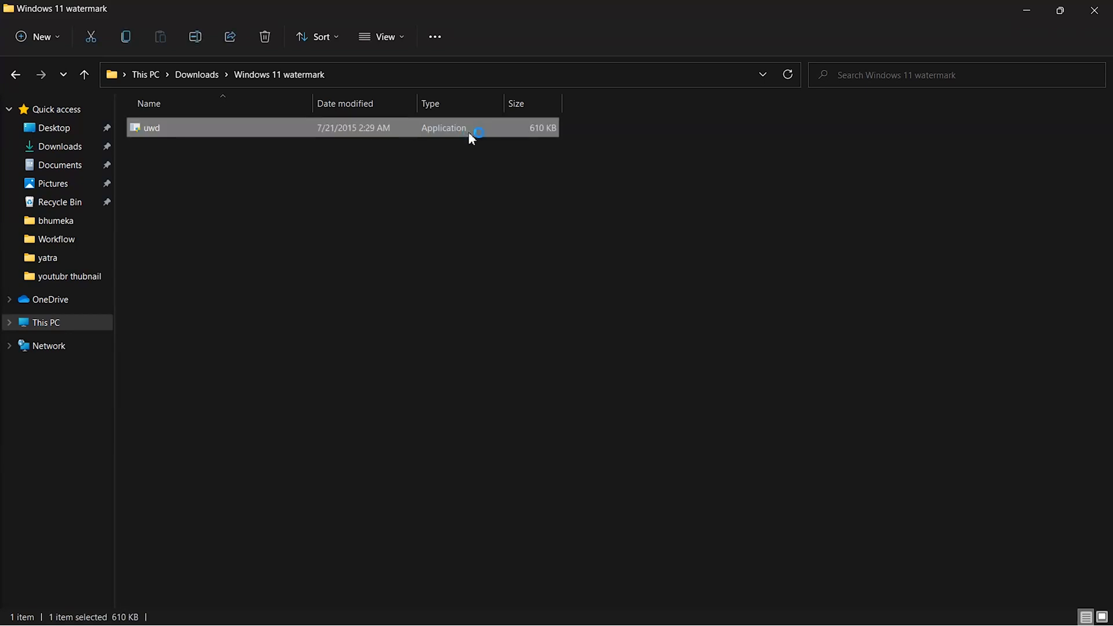
Step: Run uwd.exe and install the watermark removal, signing out to apply it
{"action": "double_click", "coordinate": [150, 127]}
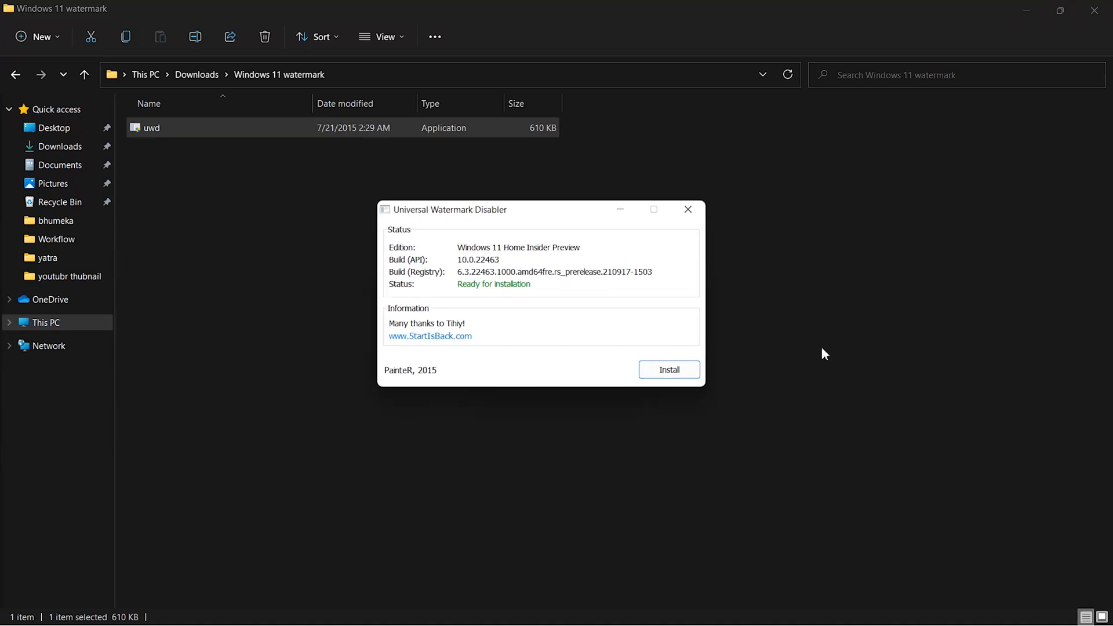
{"action": "mouse_move", "coordinate": [422, 211]}
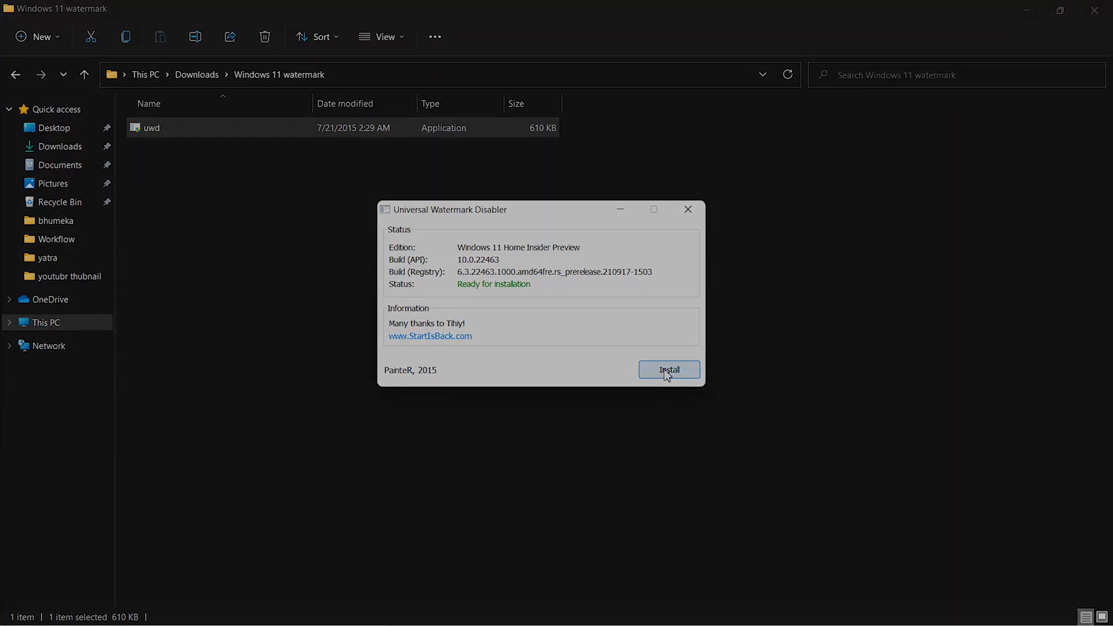
{"action": "left_click", "coordinate": [667, 369]}
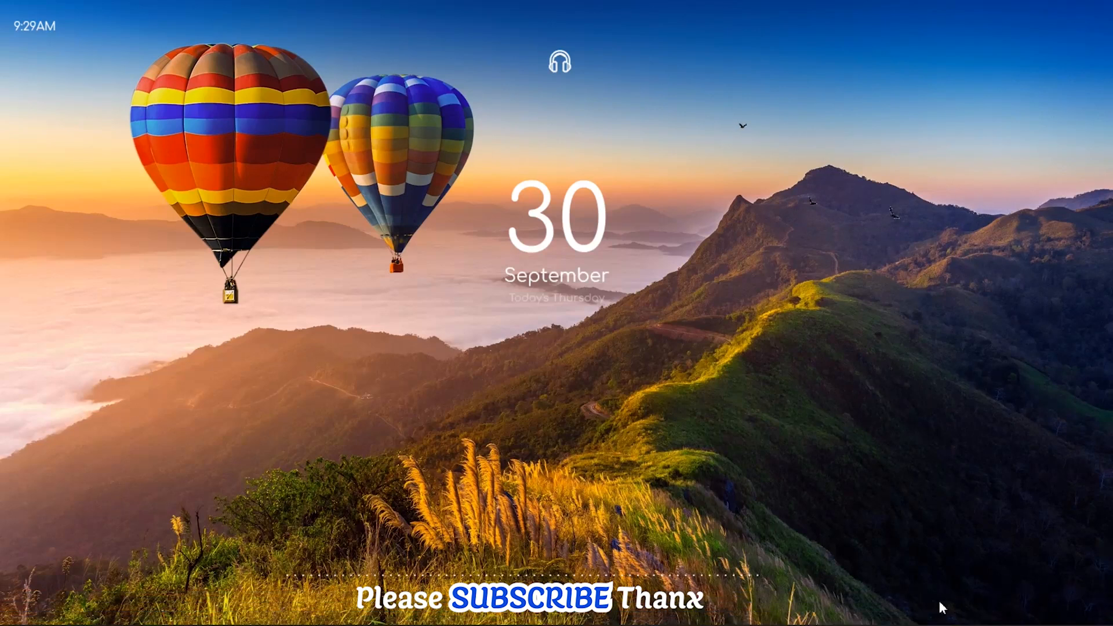
{"action": "mouse_move", "coordinate": [889, 270]}
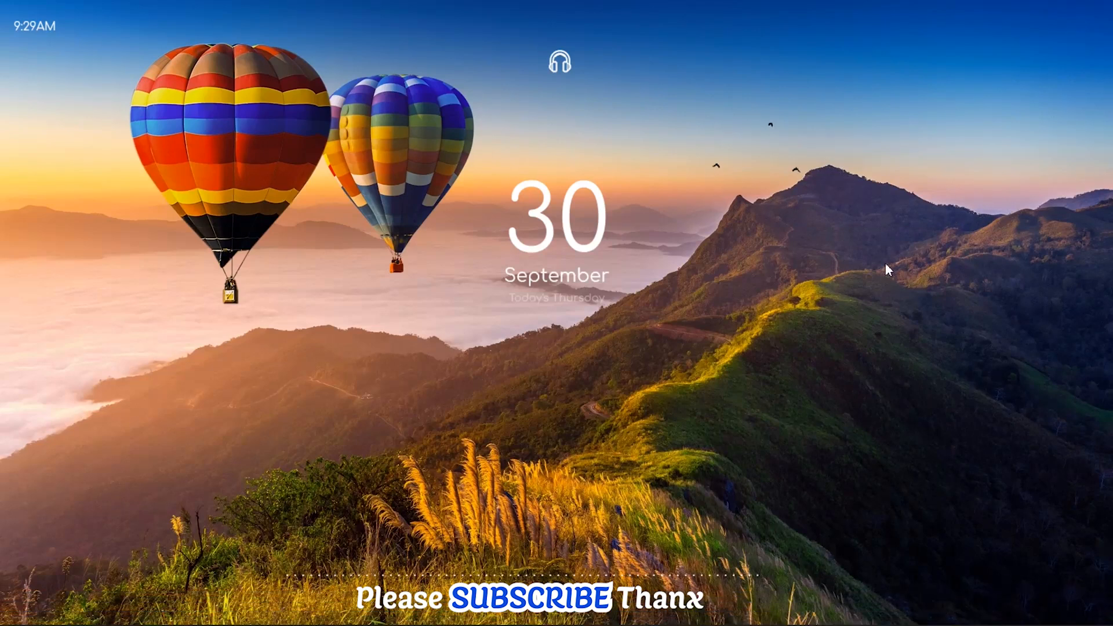